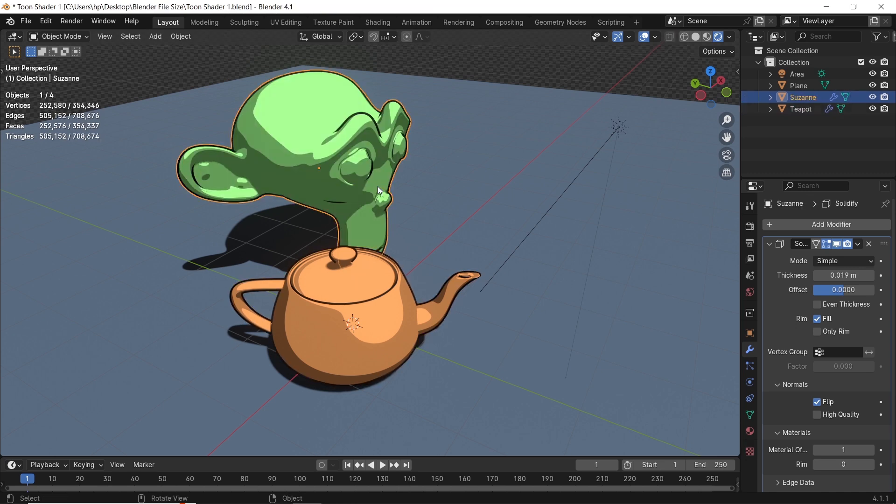
# Add a new Monkey mesh from the Add menu beside the toon-shaded original
pyautogui.click(155, 36)
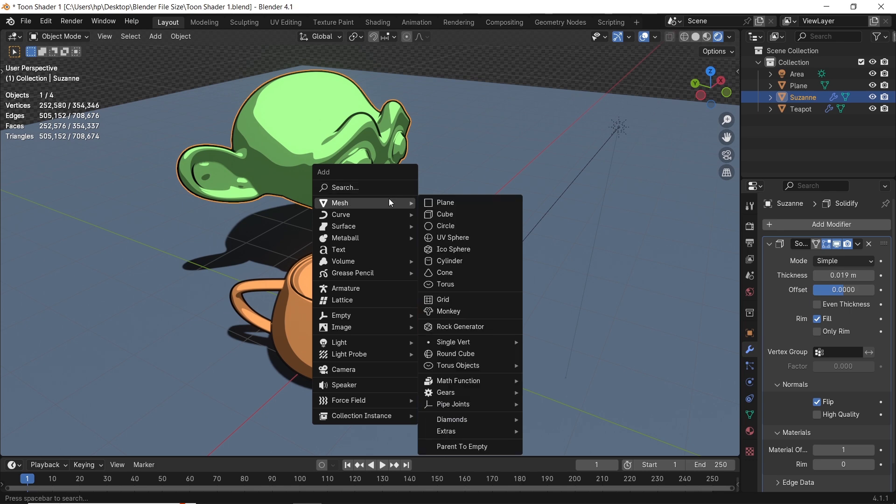
pyautogui.click(448, 310)
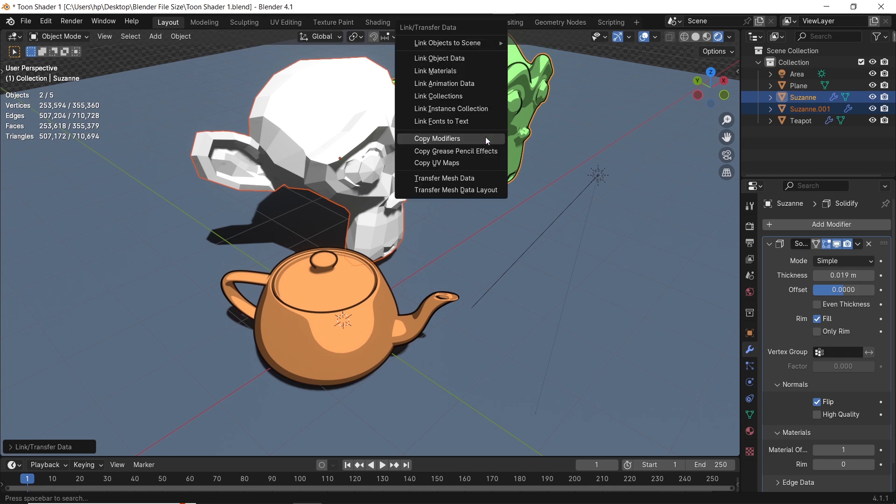
# Copy the original monkey's modifiers to the new one and add a Subdivision Surface modifier
pyautogui.click(438, 138)
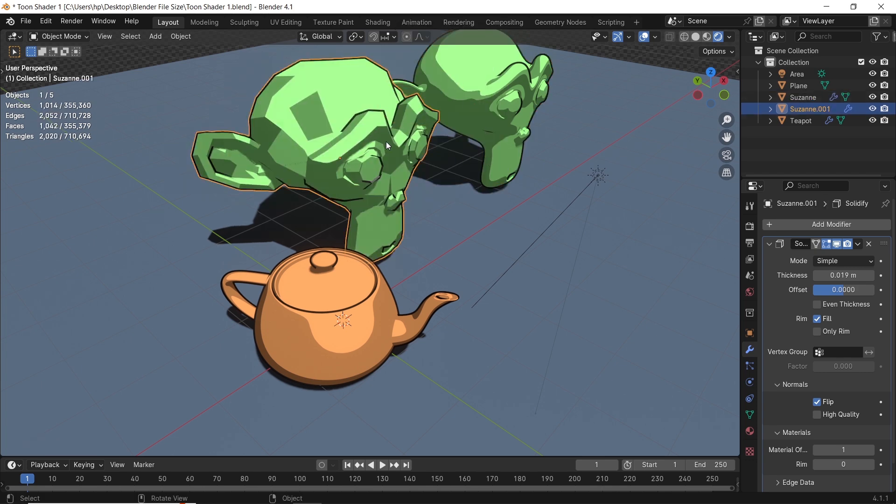
pyautogui.click(832, 224)
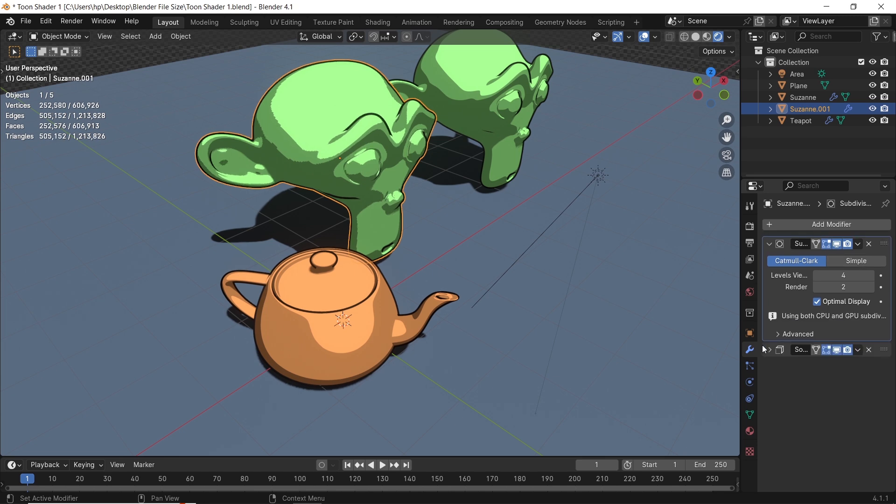
# Shade Suzanne.001 smooth, delete the original Suzanne, and copy modifiers onto Teapot.001
pyautogui.click(769, 349)
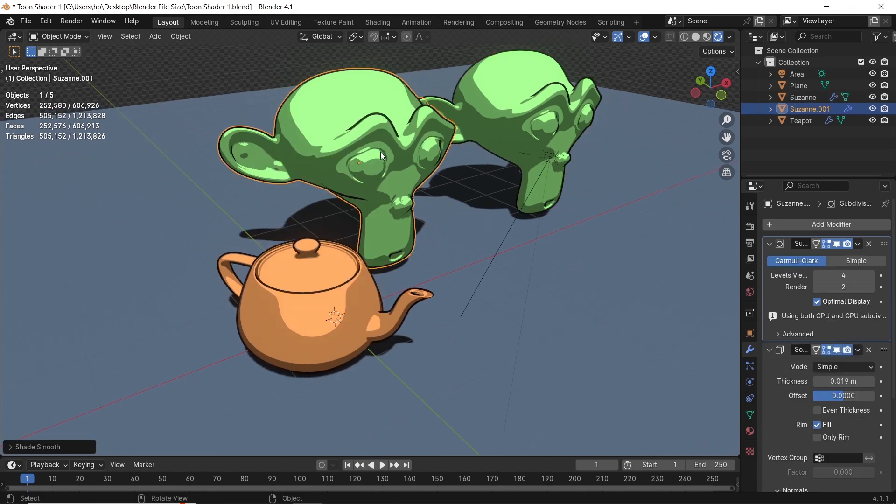
pyautogui.click(802, 97)
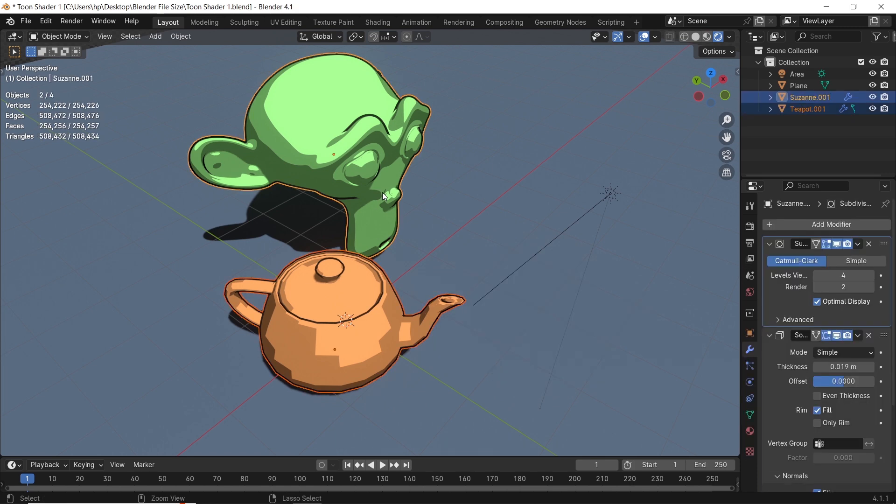
pyautogui.press('Ctrl+L')
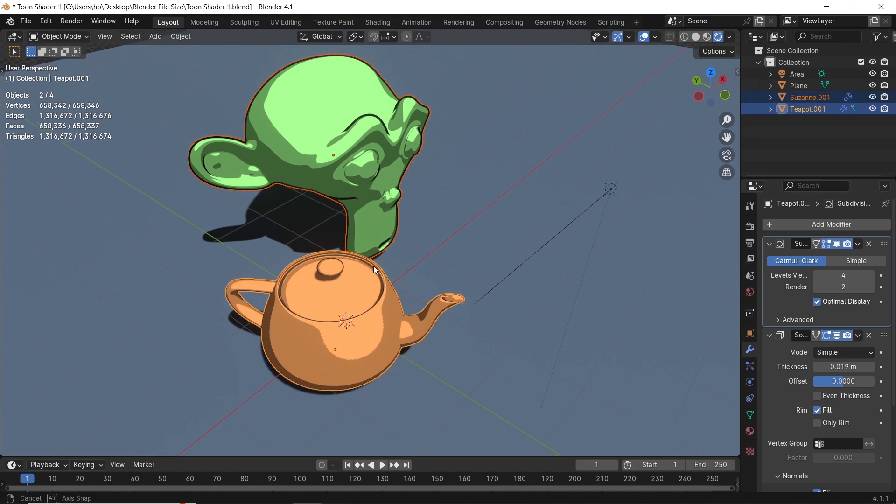
pyautogui.moveTo(374, 269); pyautogui.dragTo(409, 176)
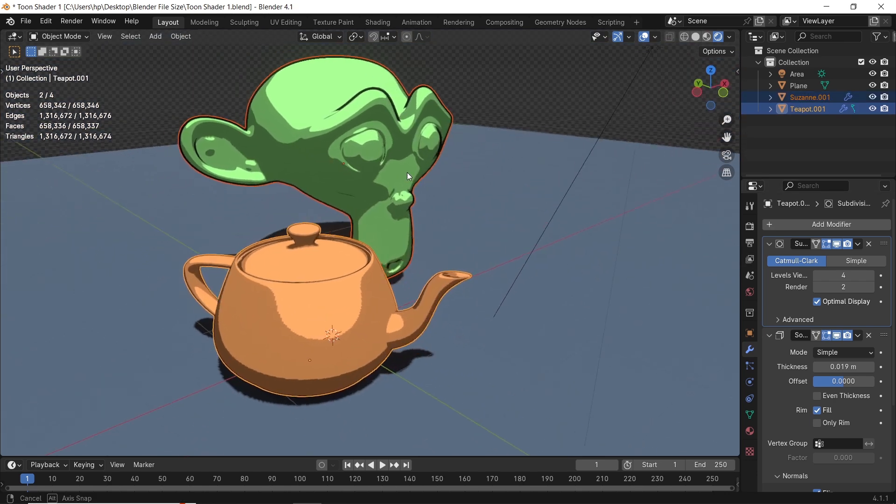
# Save the scene as Toon Shader 2.blend via File > Save As
pyautogui.click(26, 21)
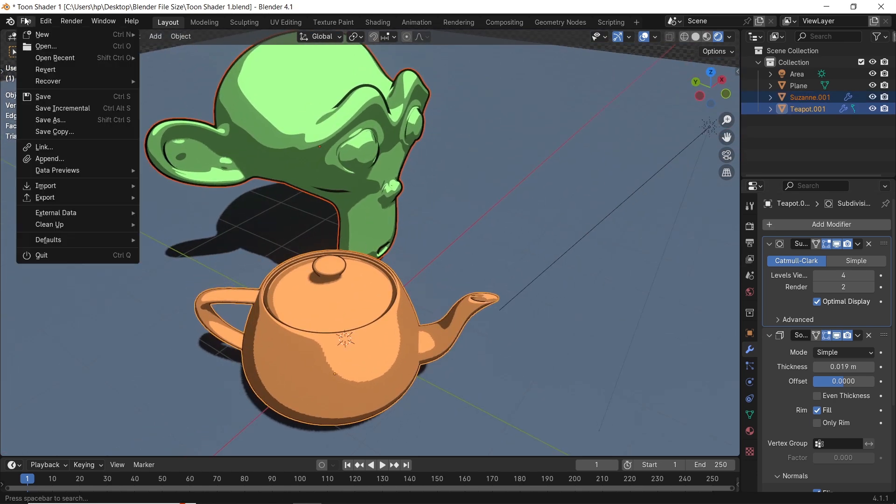
pyautogui.click(50, 120)
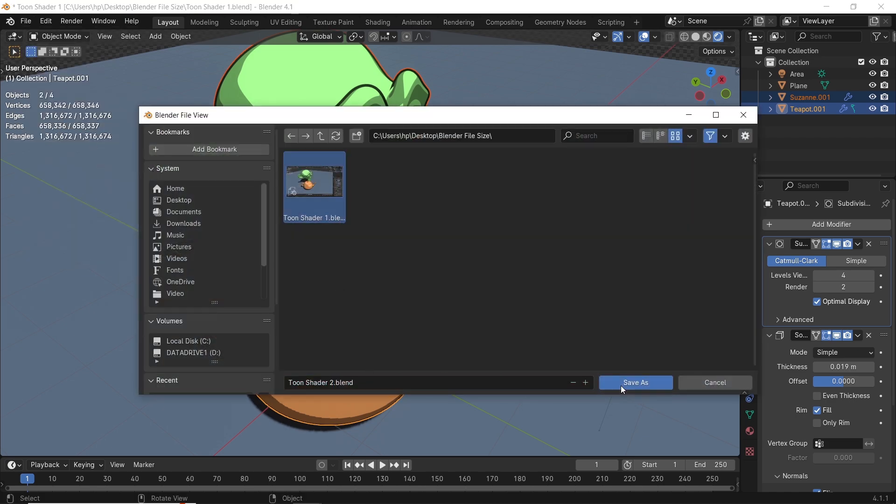
pyautogui.click(634, 382)
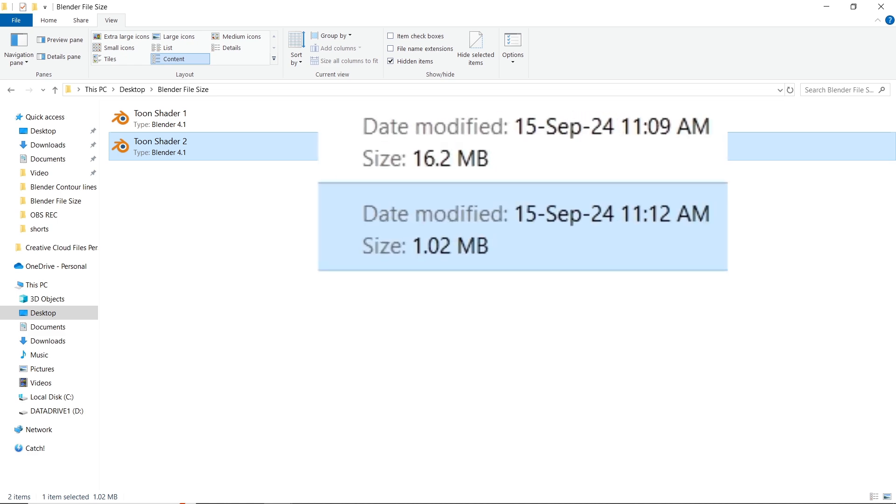
# Check Toon Shader 1's 16.2 MB size in File Explorer, then open a .blend file
pyautogui.click(160, 118)
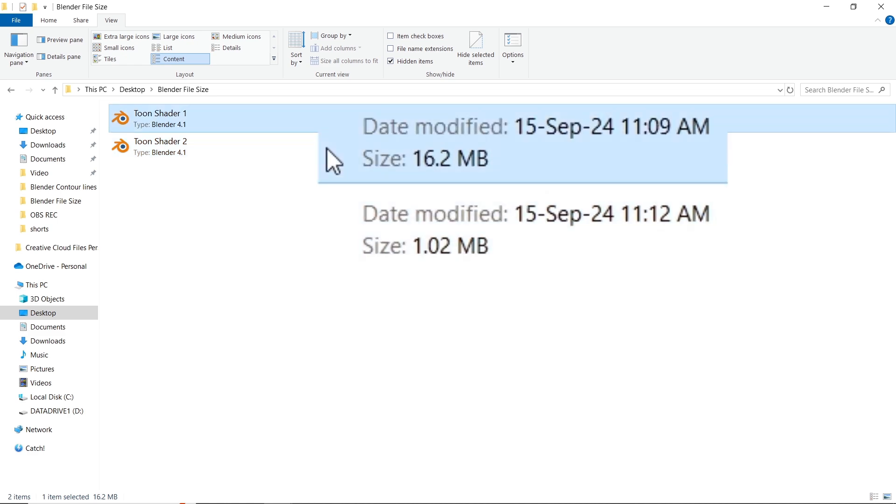
pyautogui.doubleClick(161, 146)
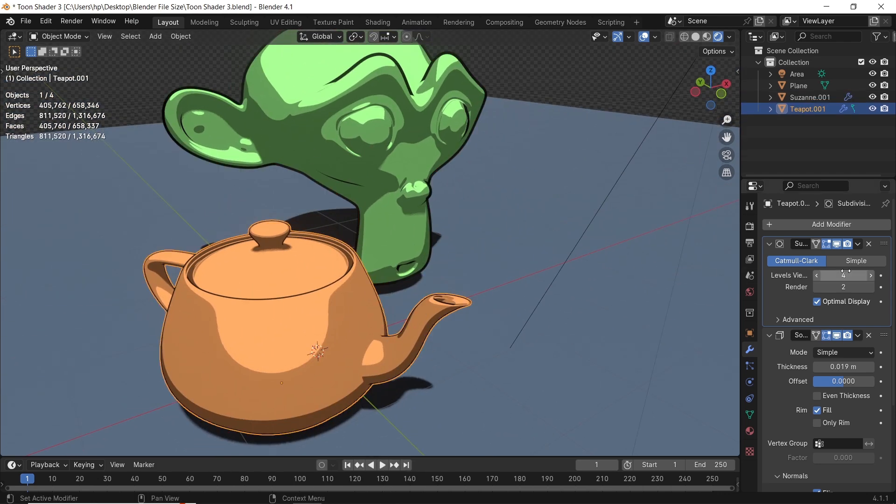
# Set the Subdivision Surface viewport level to 1 and render level to 4
pyautogui.click(842, 274)
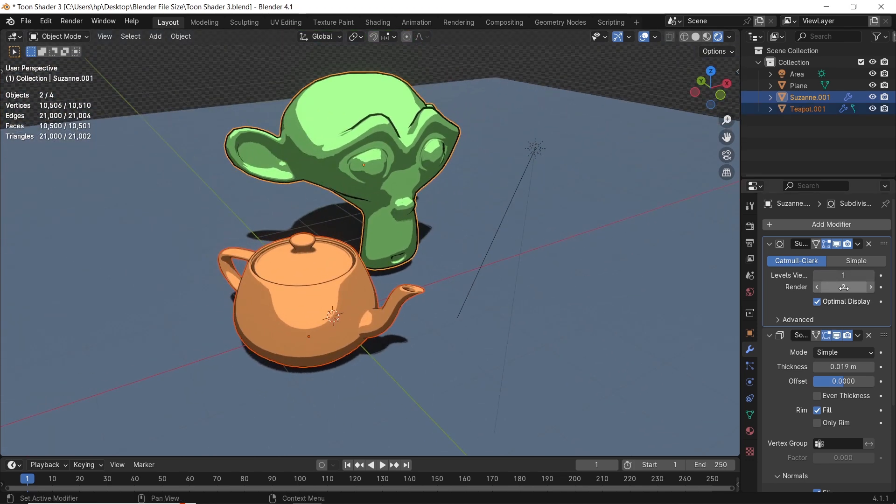
pyautogui.click(843, 287)
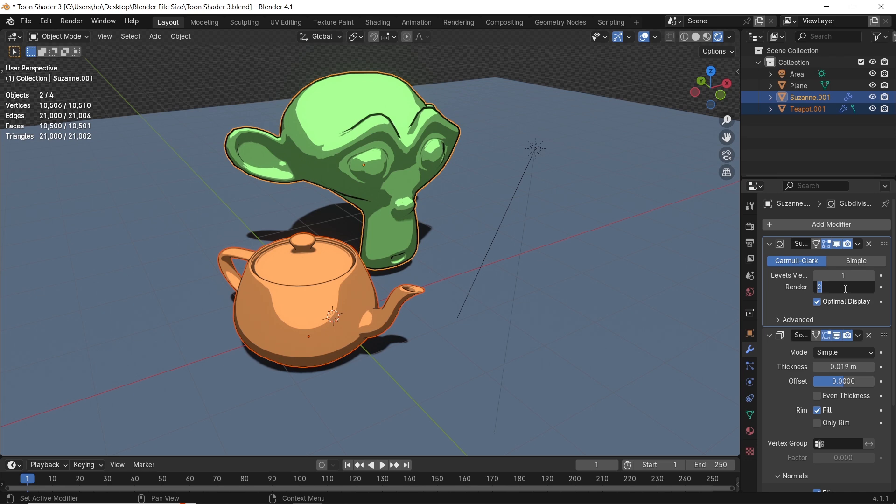
pyautogui.write('4')
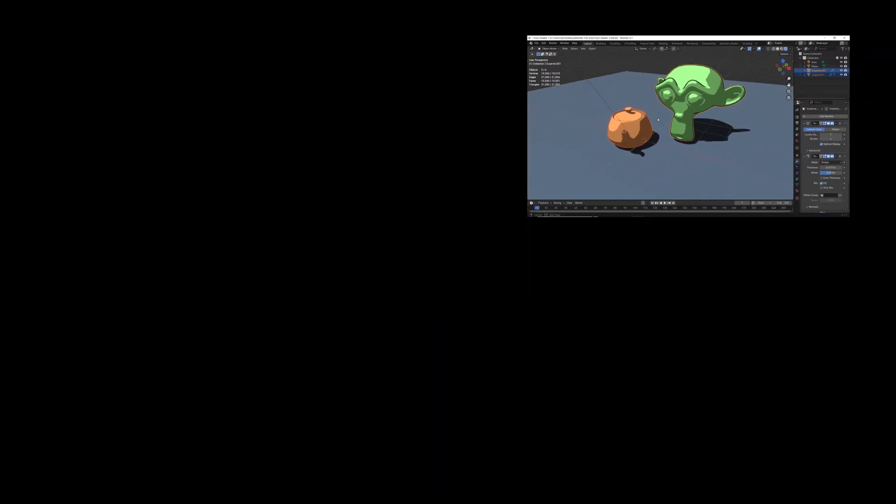
pyautogui.moveTo(657, 132); pyautogui.dragTo(657, 103)
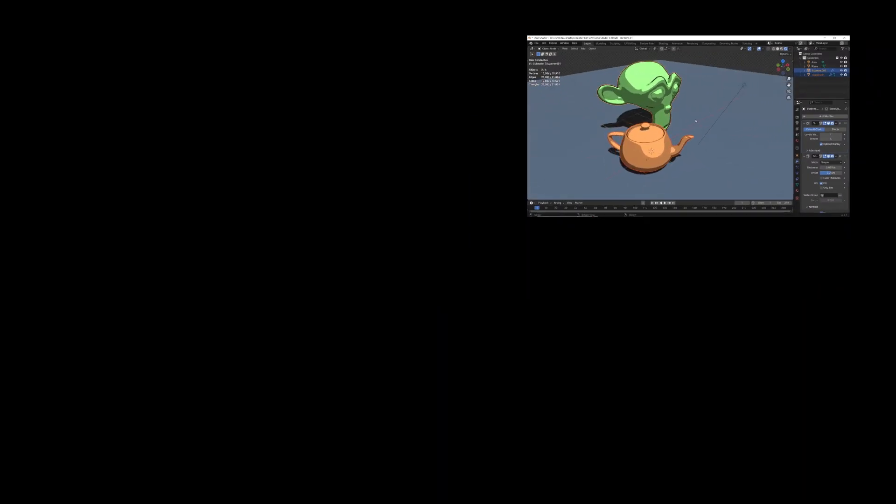